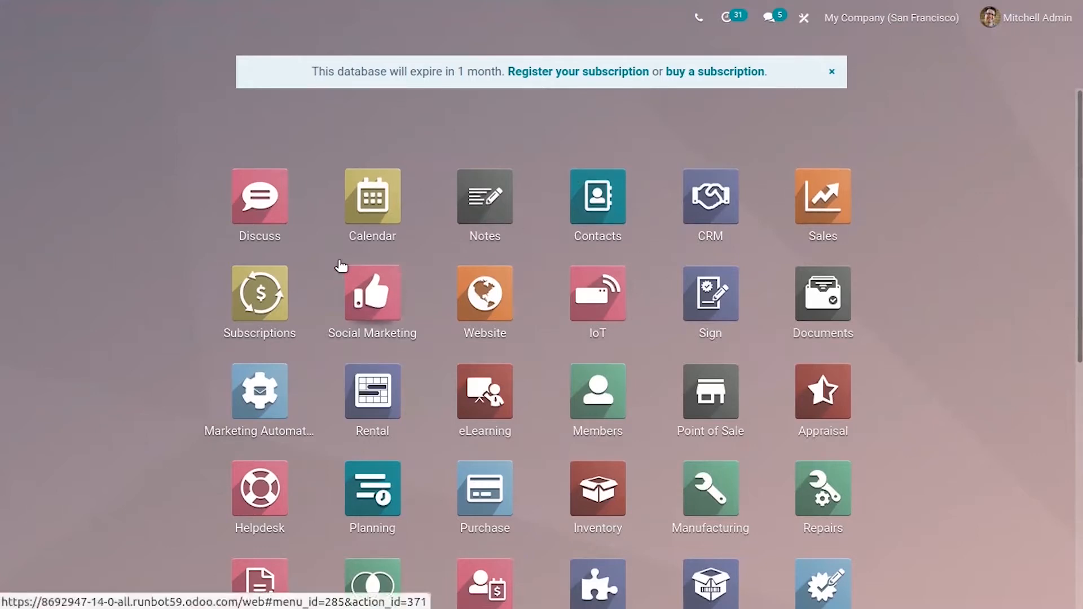
Step: Open the Sales app from the Odoo home screen to its quotations list
left_click(822, 198)
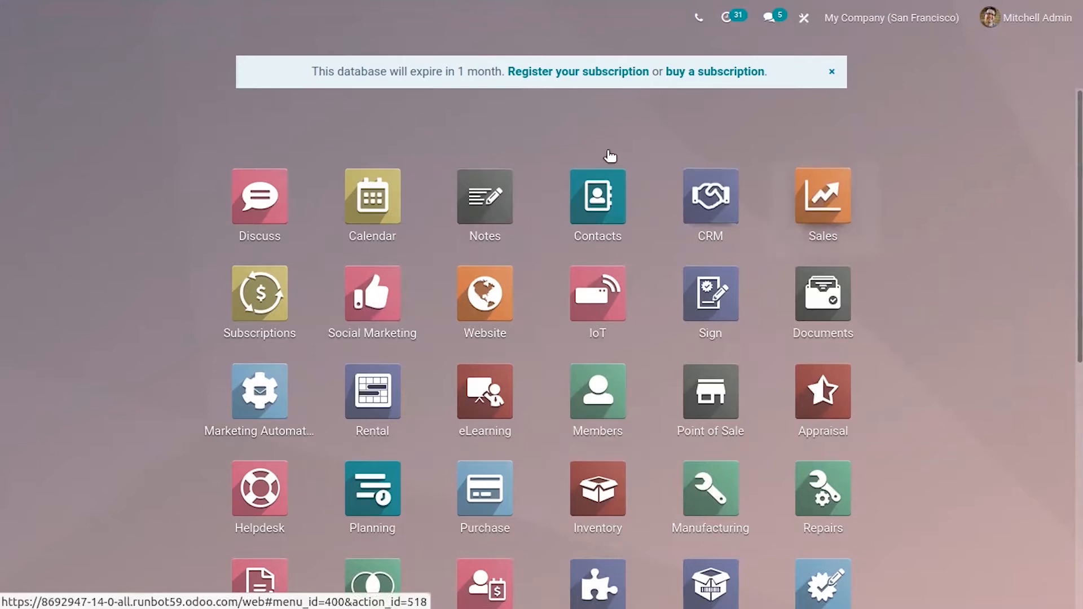
mouse_move(614, 139)
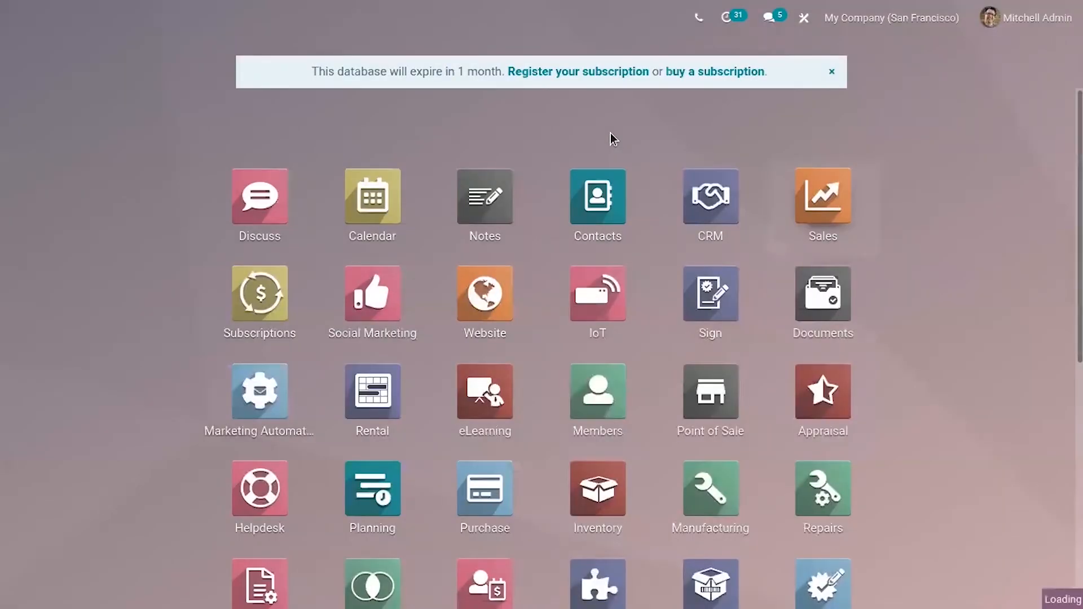
left_click(822, 196)
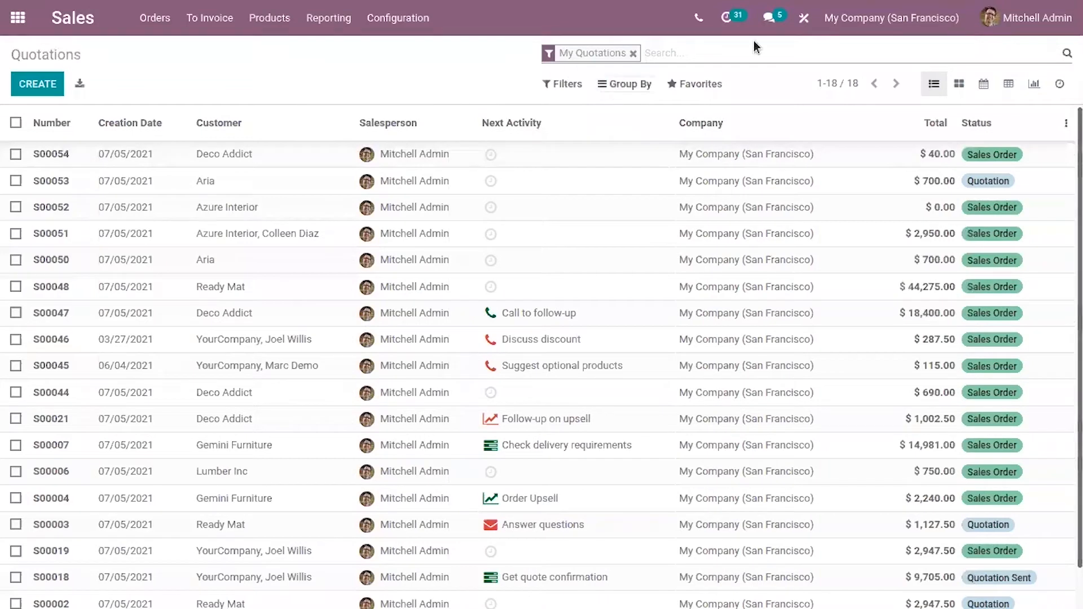
mouse_move(803, 17)
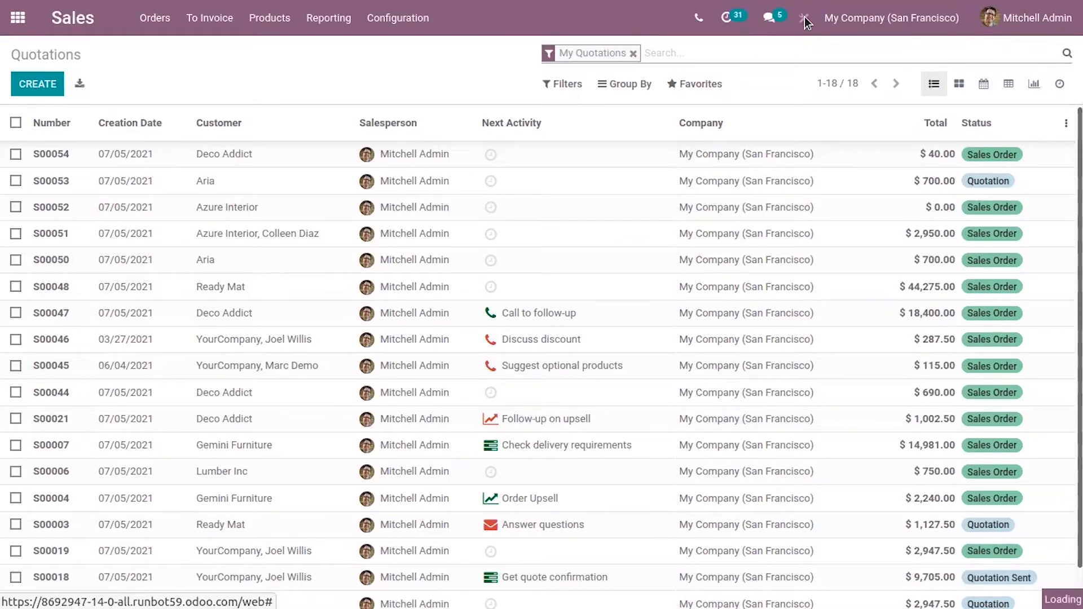
Step: Activate Studio on Sales and browse its view tabs through to the overview
left_click(805, 17)
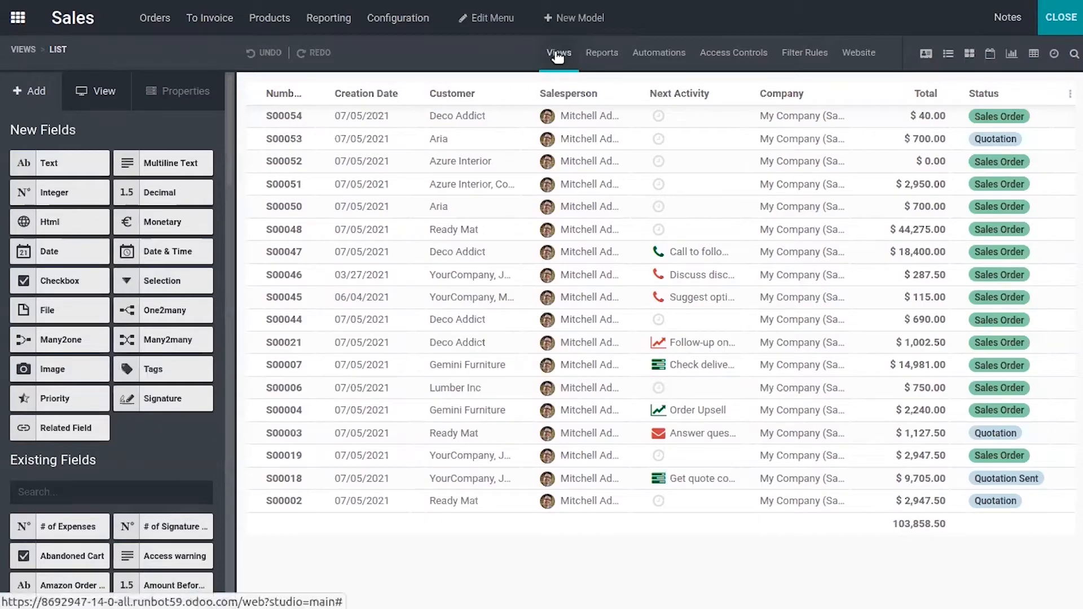
left_click(558, 53)
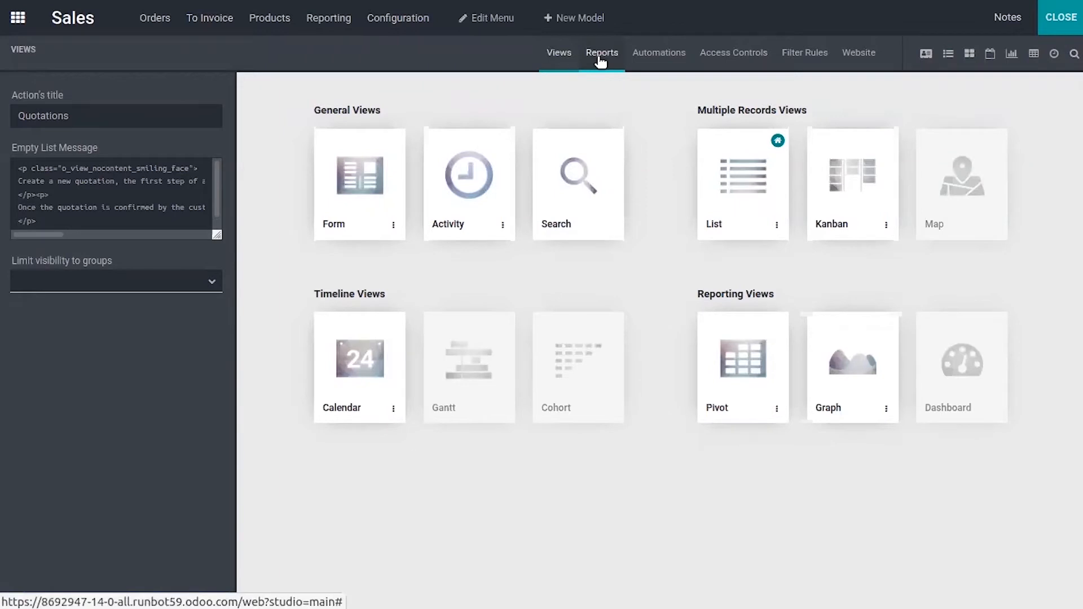
left_click(657, 53)
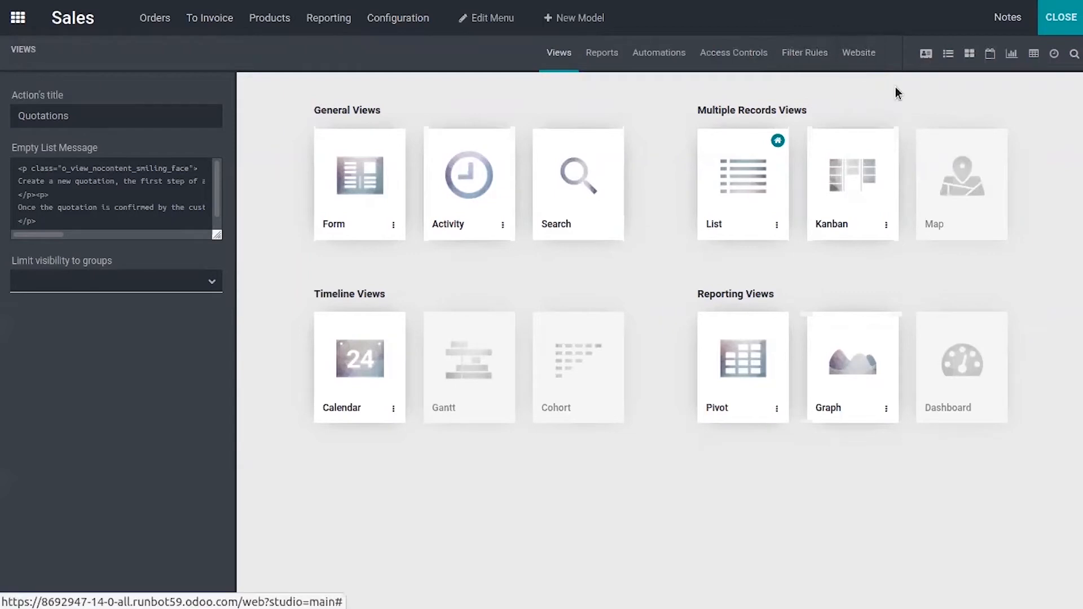
left_click(859, 53)
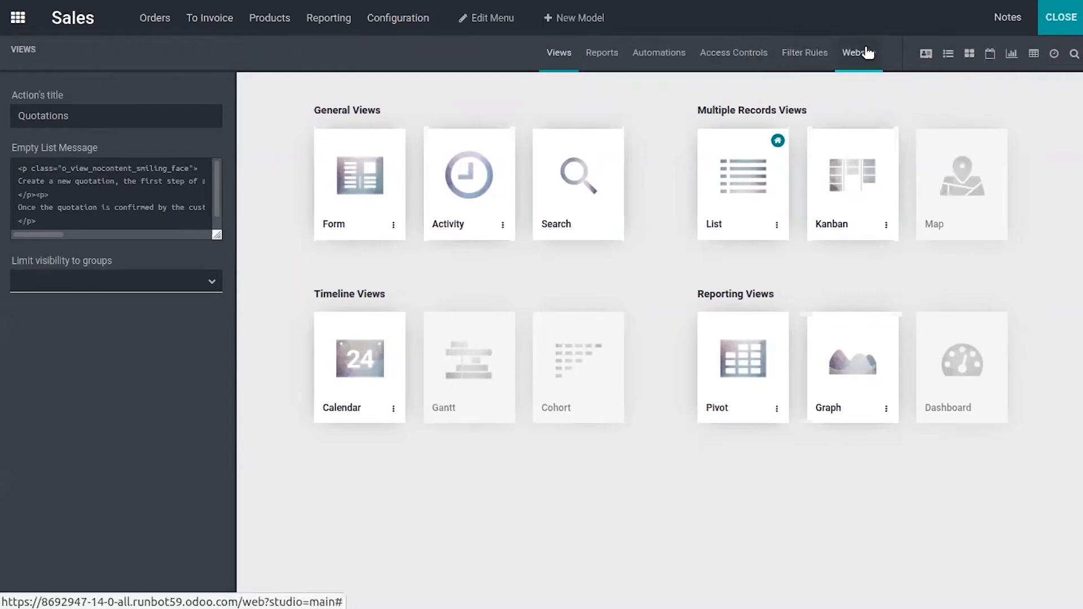
Step: Review the Sales website forms in Studio, then go back to the apps home screen
left_click(858, 53)
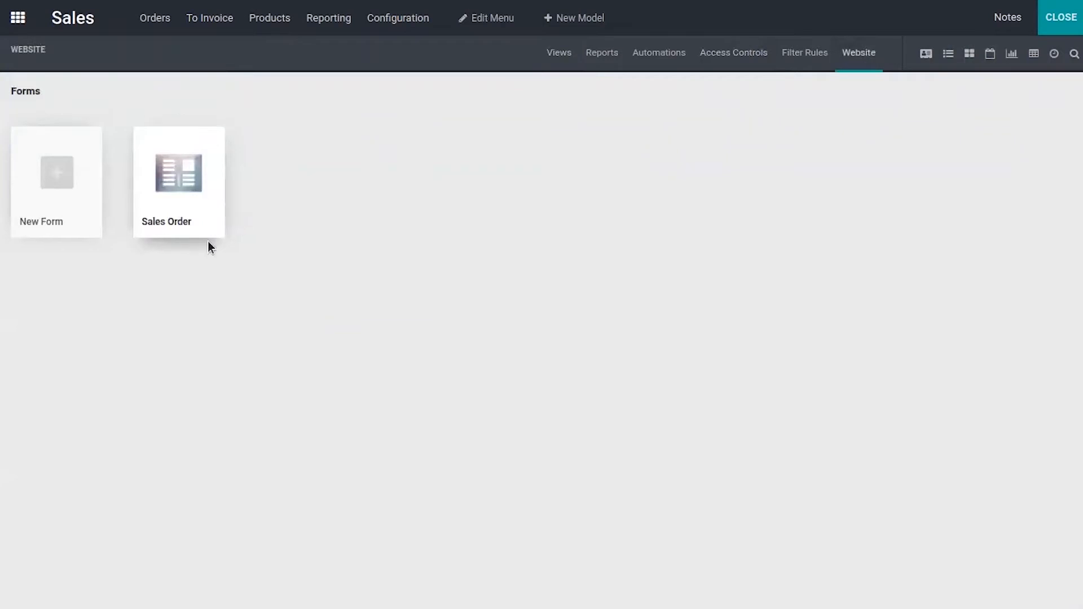
mouse_move(168, 185)
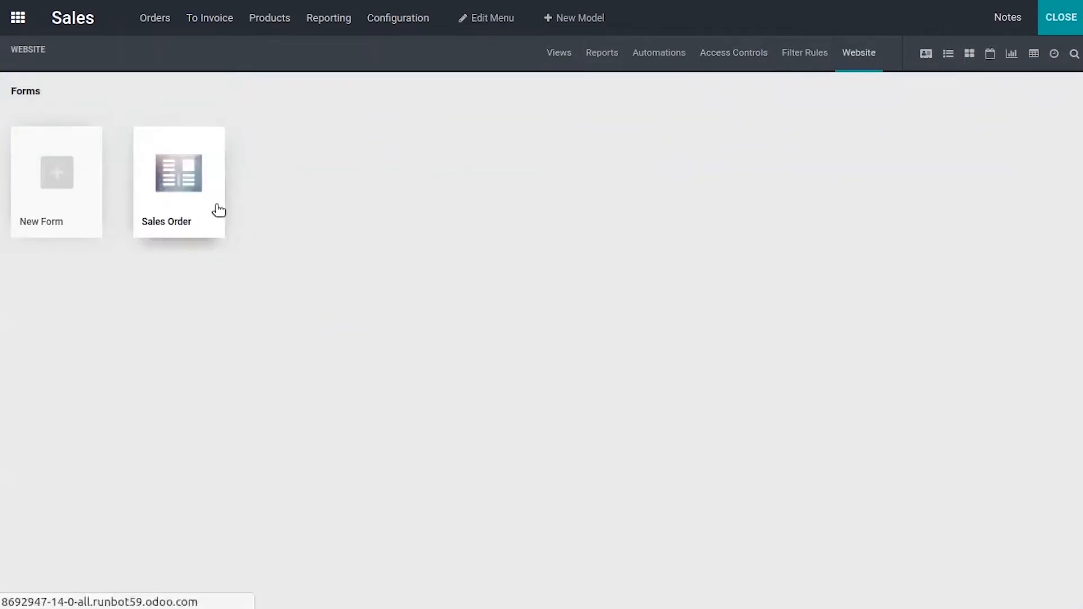
left_click(178, 172)
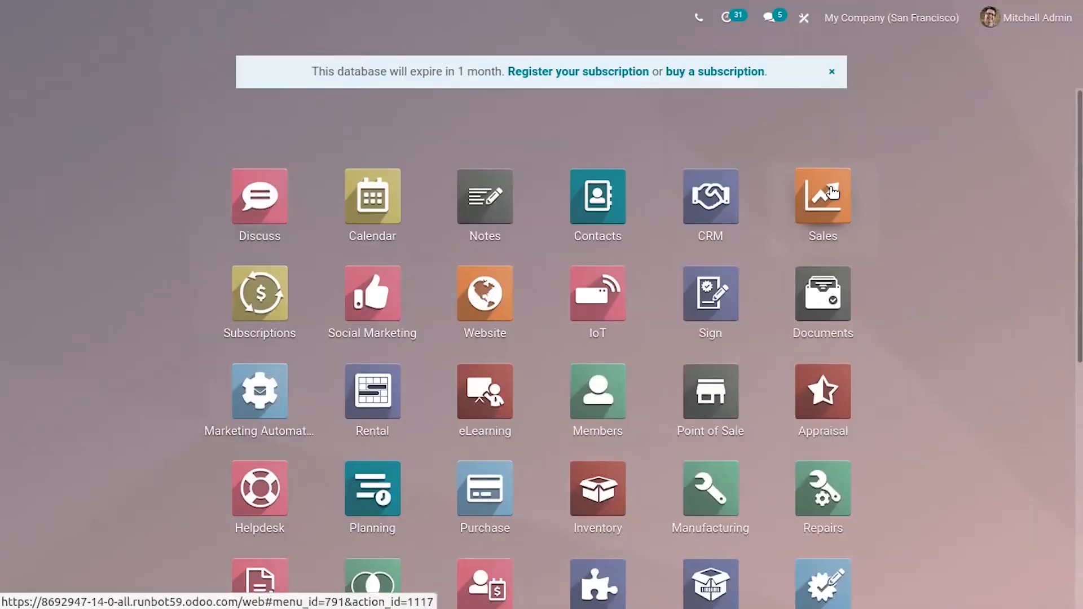
Step: Reopen Sales in Studio and show its website forms overview again
left_click(821, 196)
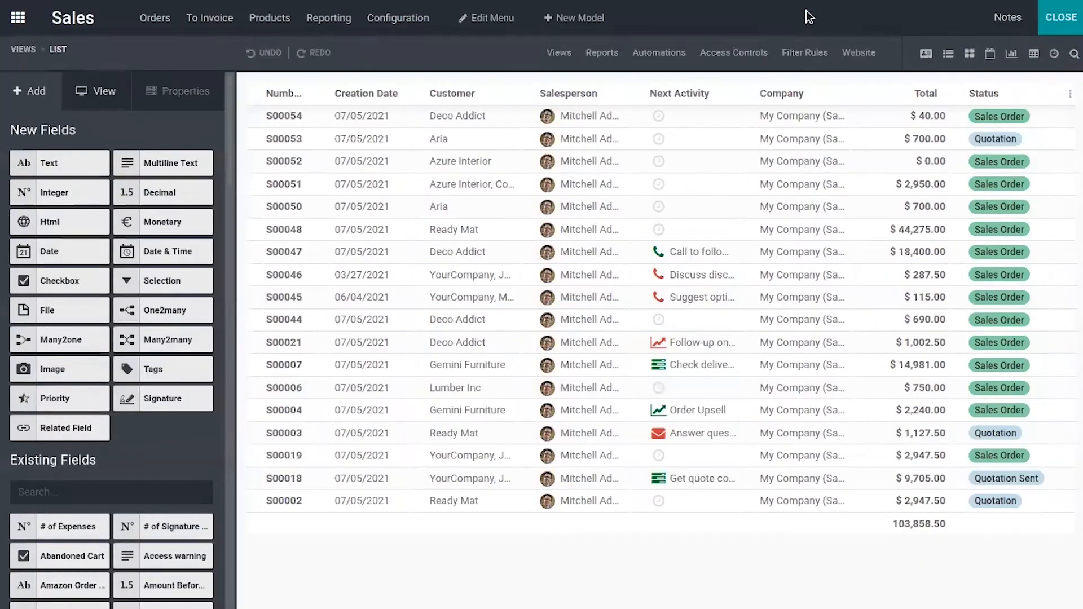
left_click(858, 53)
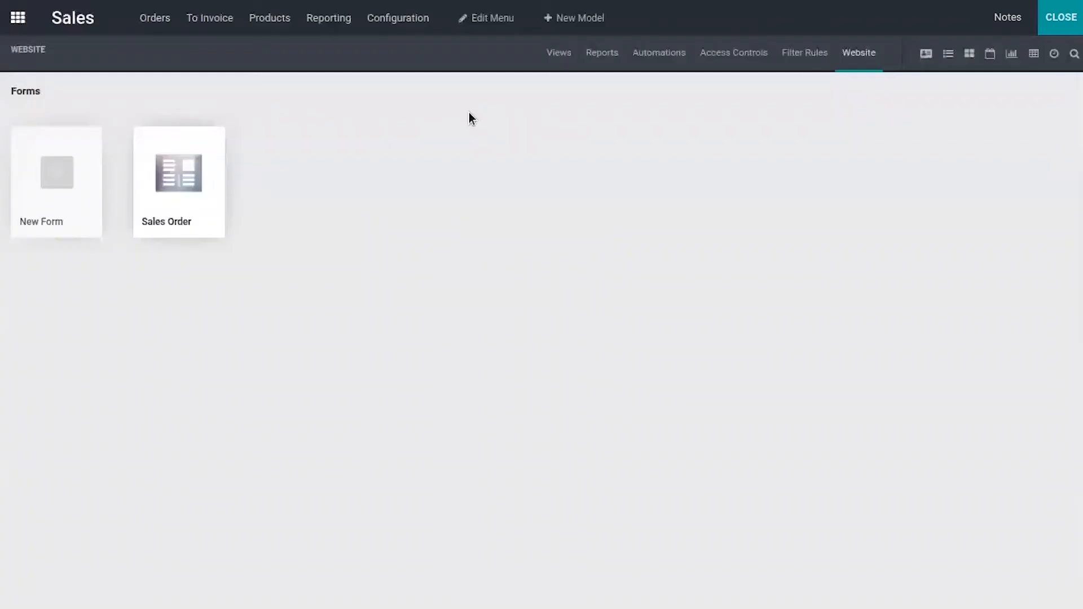
mouse_move(33, 191)
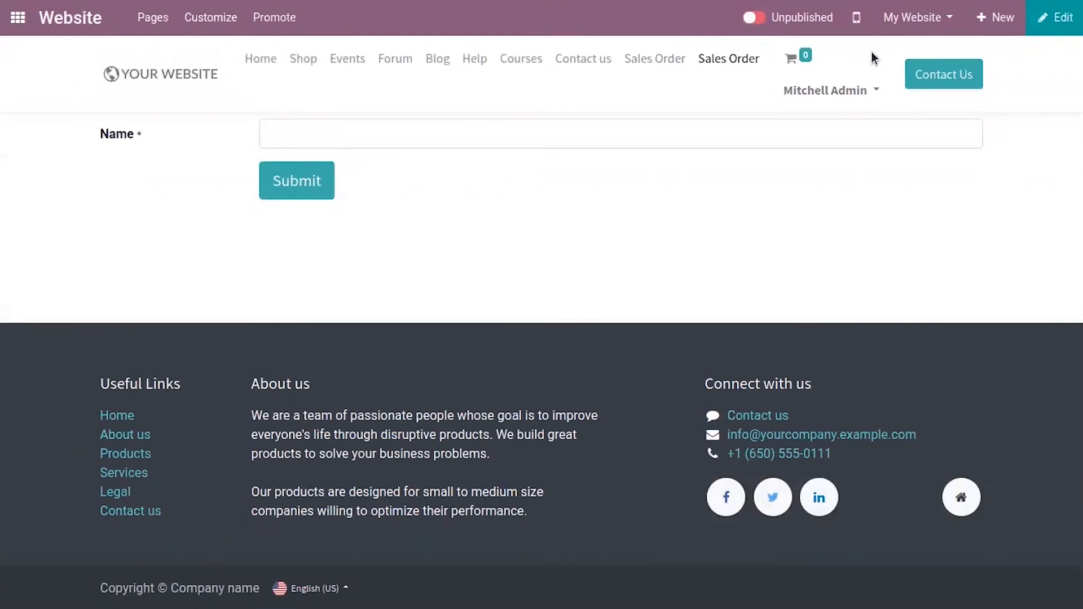
Step: Enter edit mode on the new form page and scroll the Blocks panel to Dynamic Content
left_click(1061, 17)
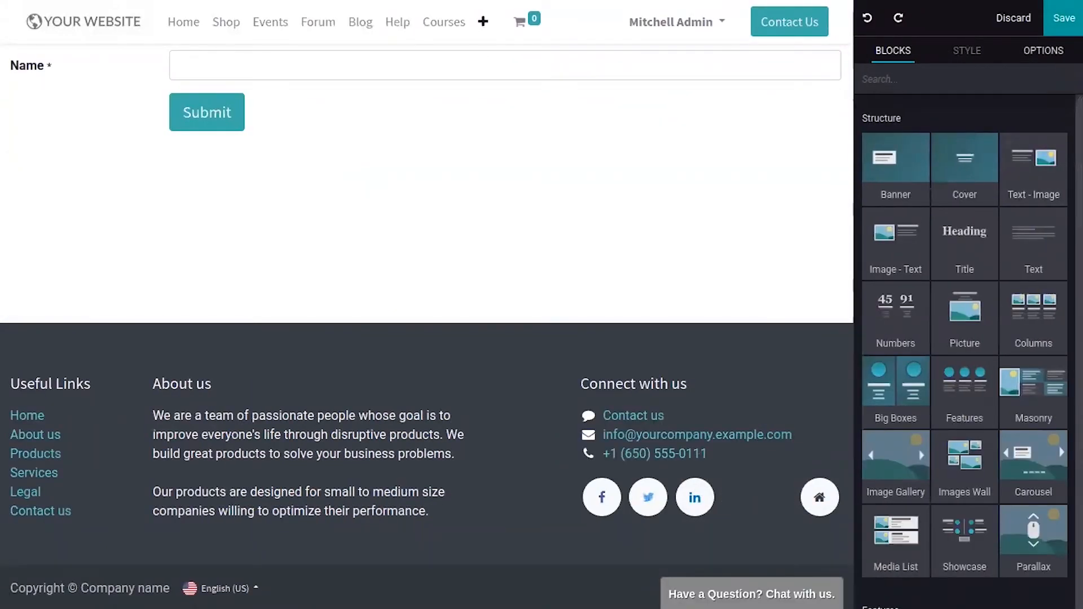
scroll("down", 3)
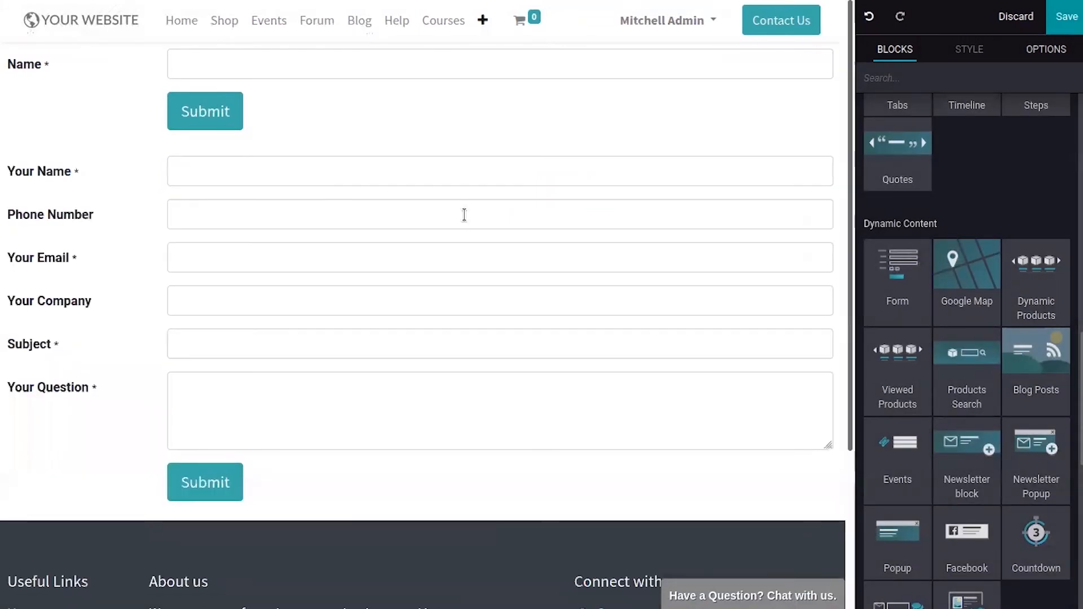
Step: Delete the original Name-only form, leaving just the six-field contact form
left_click(498, 64)
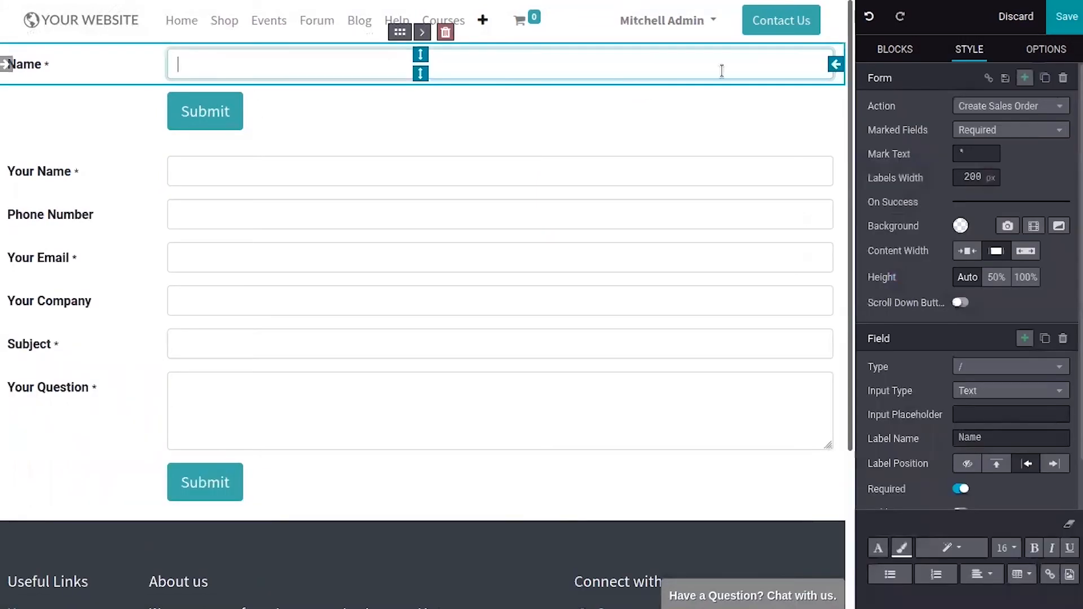
mouse_move(745, 167)
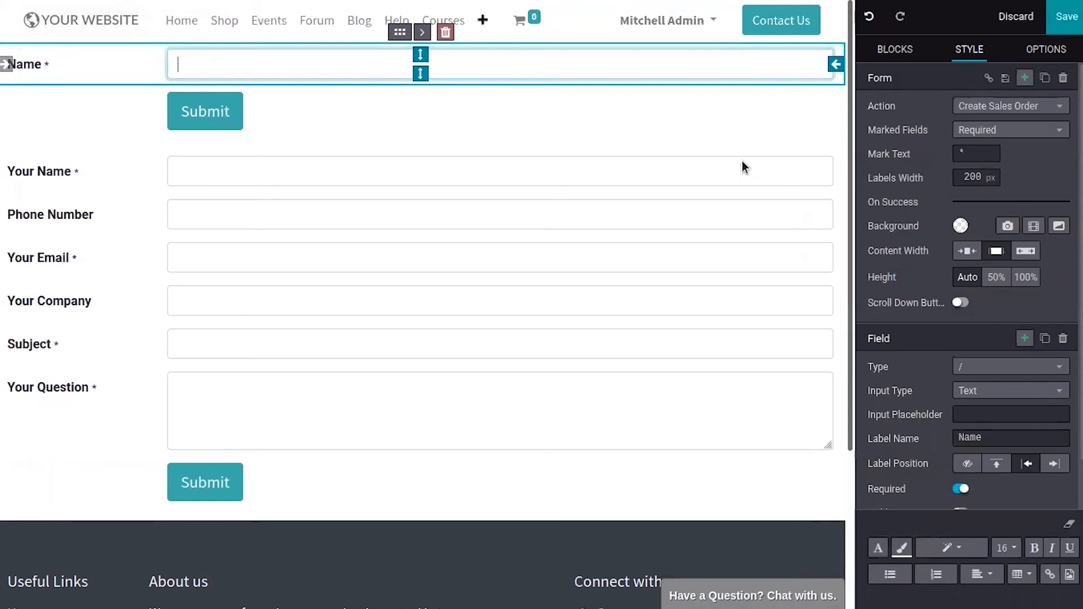
left_click(445, 33)
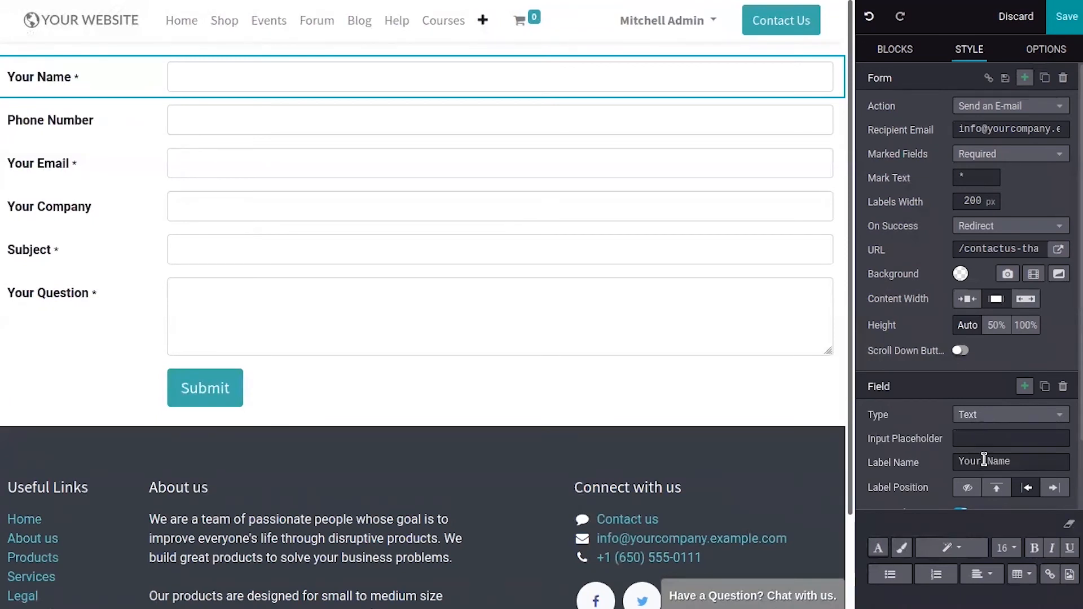
Step: Relabel the first field as 'Name', save the page, and publish it
type("Name")
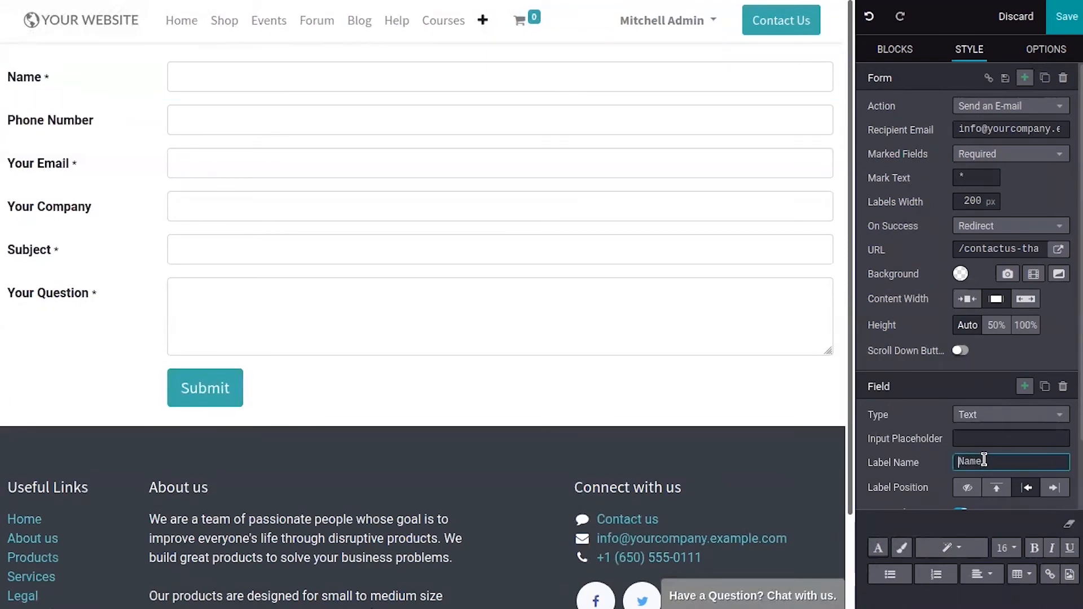
left_click(1008, 414)
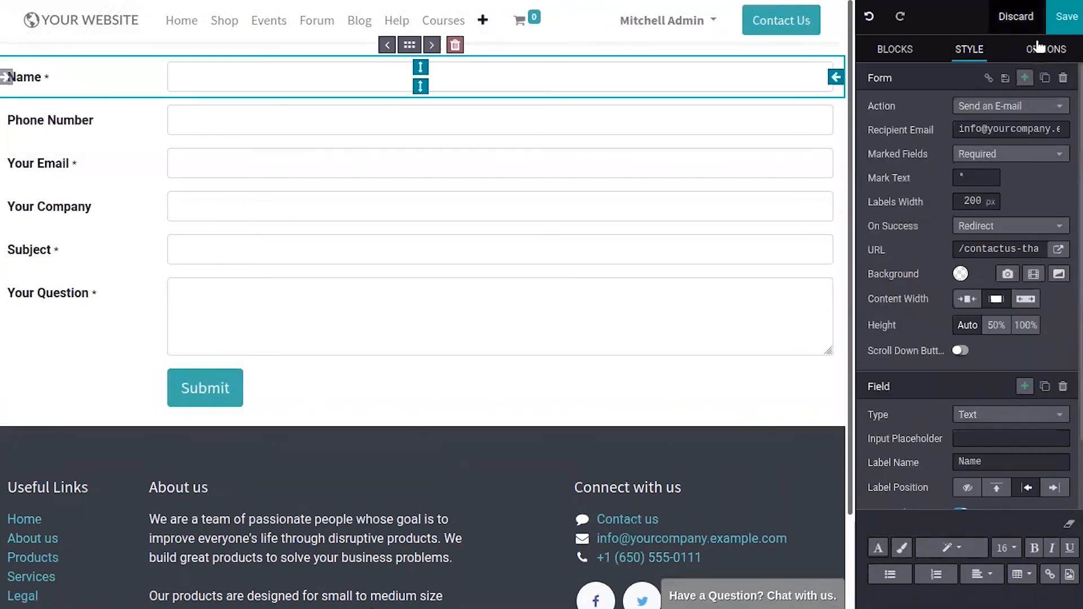
left_click(1044, 49)
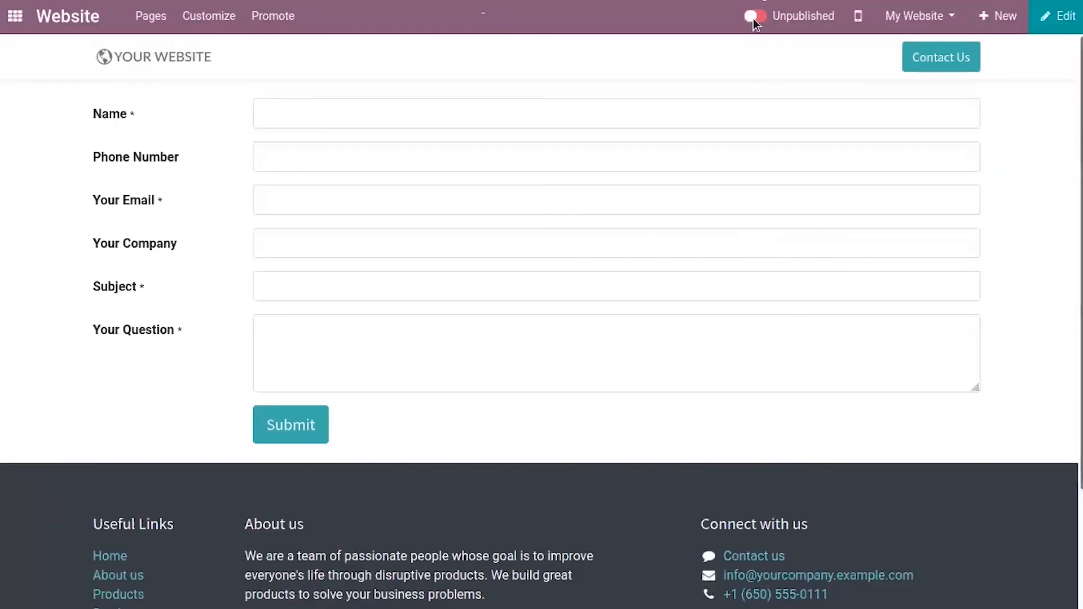
left_click(753, 15)
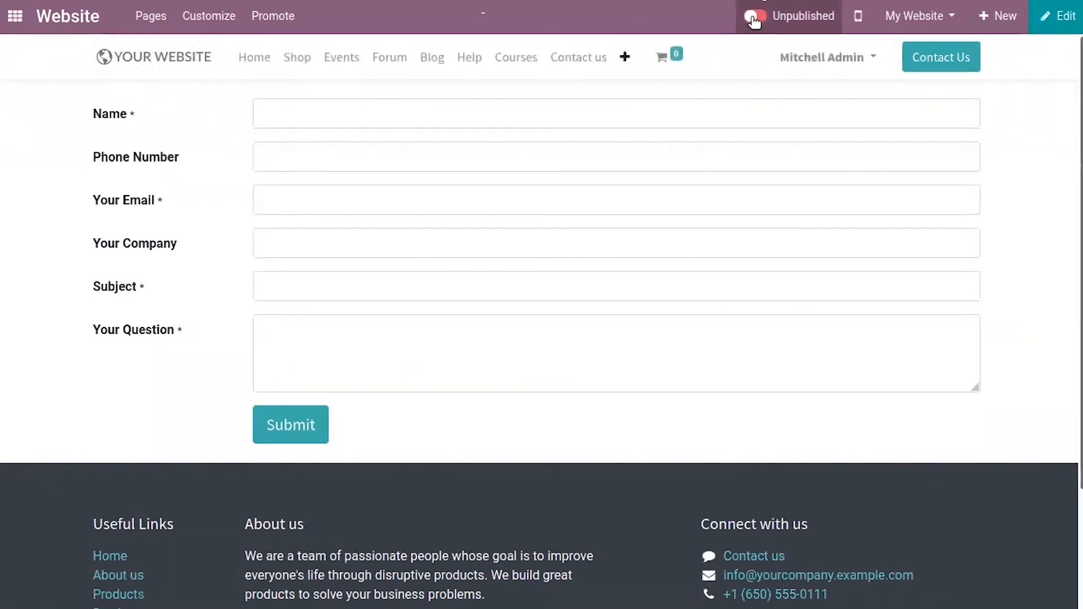